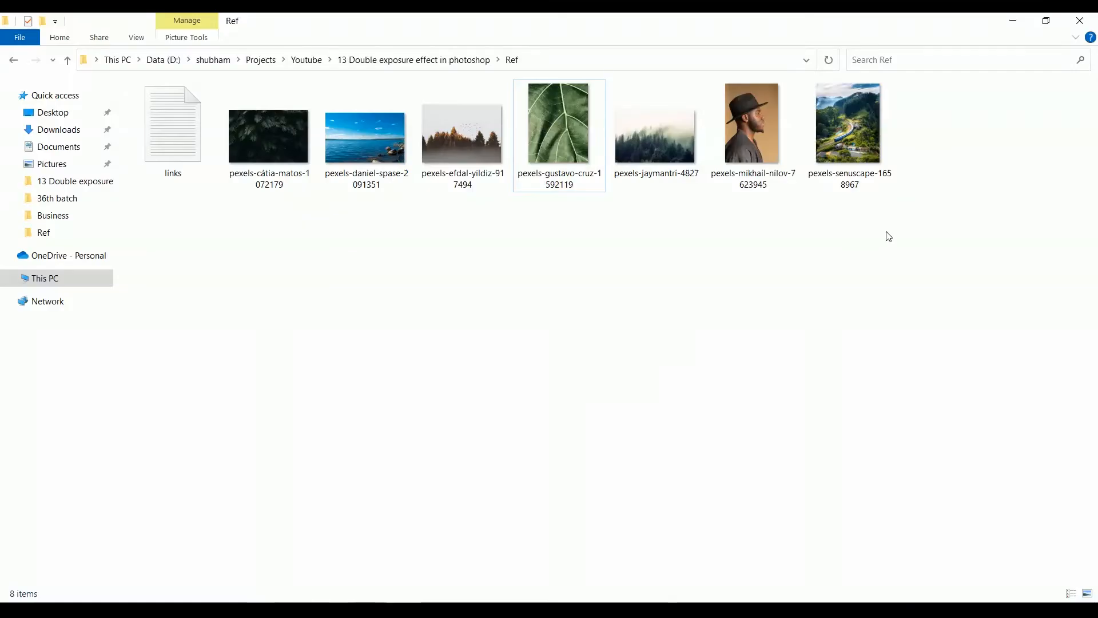
Open the man-in-hat photo (pexels-mikhail-nilov-7623945) from the Ref folder in Photoshop.
{"action": "left_click", "coordinate": [753, 132]}
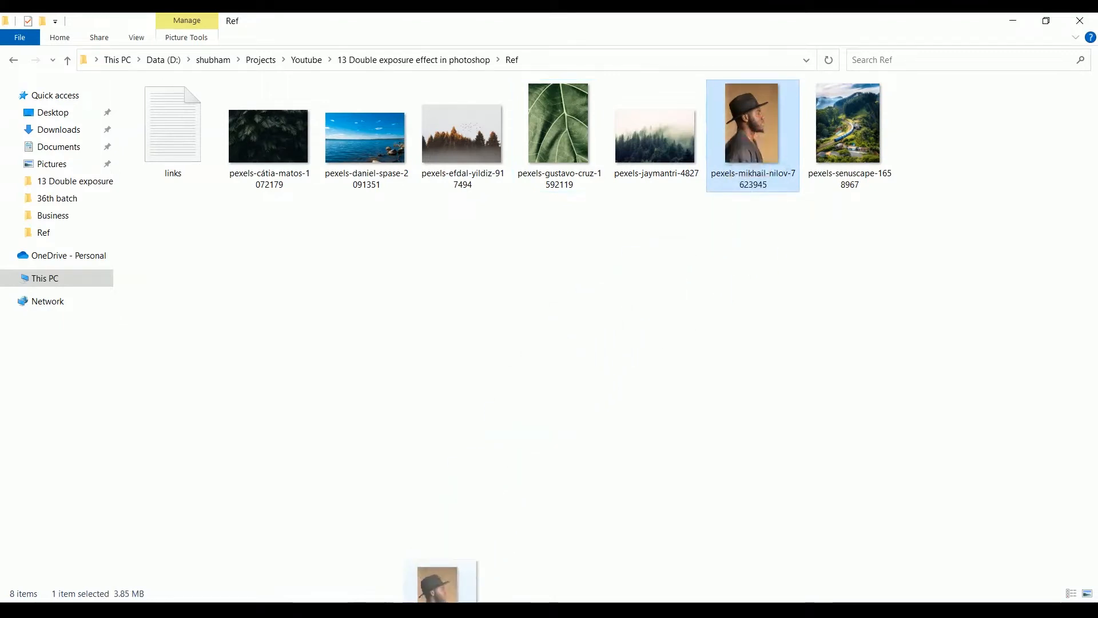
{"action": "double_click", "coordinate": [753, 121]}
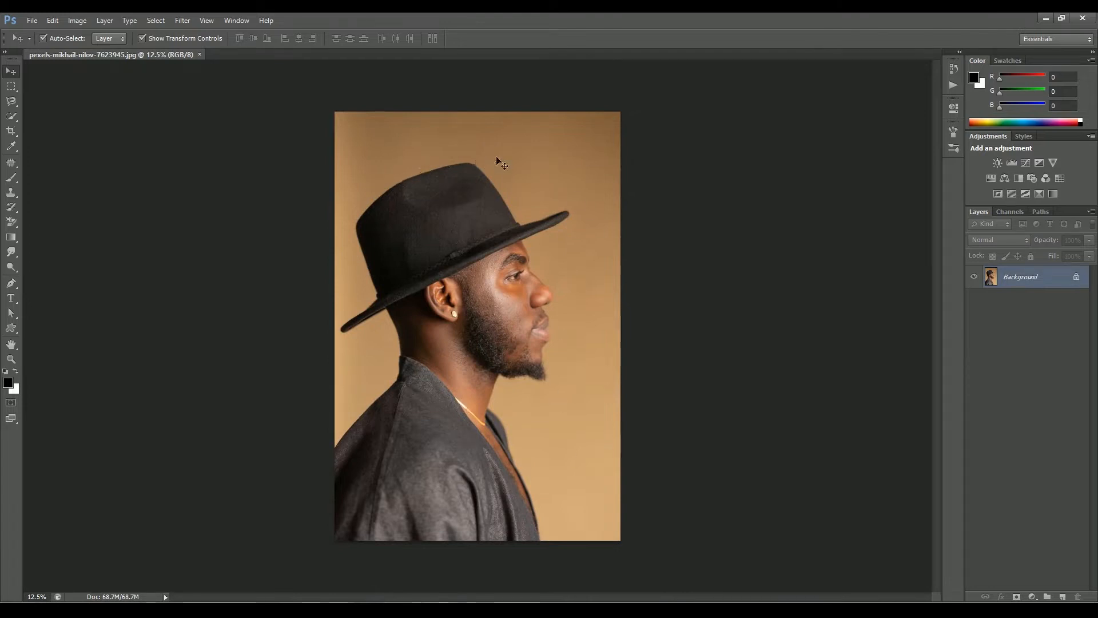
Convert the Background to an editable layer and flip the portrait horizontally so the man faces left.
{"action": "right_click", "coordinate": [1030, 276]}
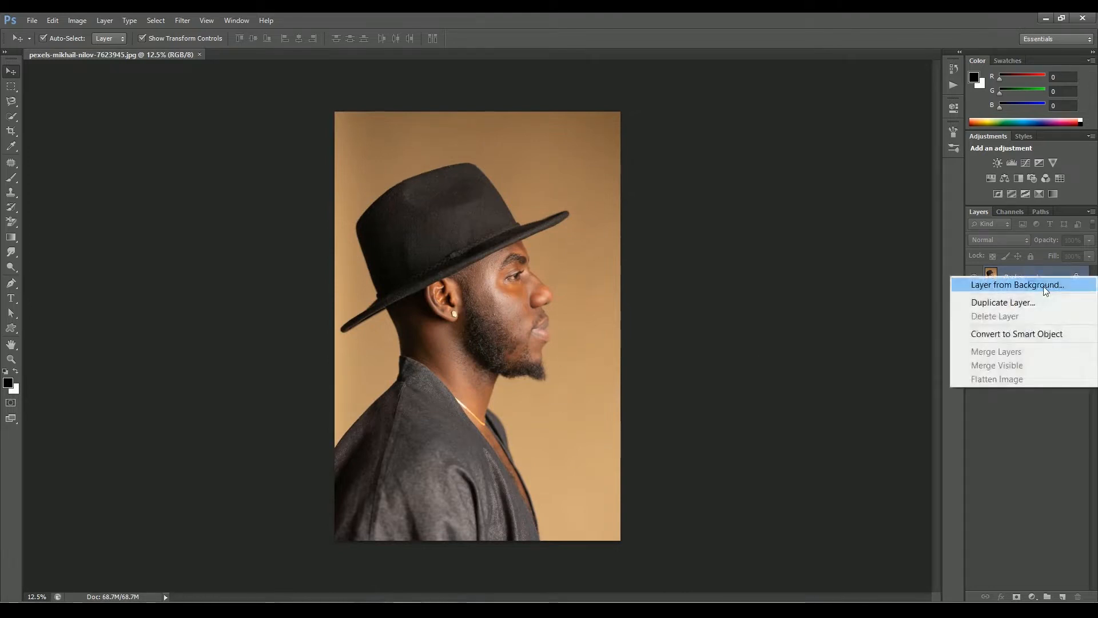
{"action": "left_click", "coordinate": [1018, 284]}
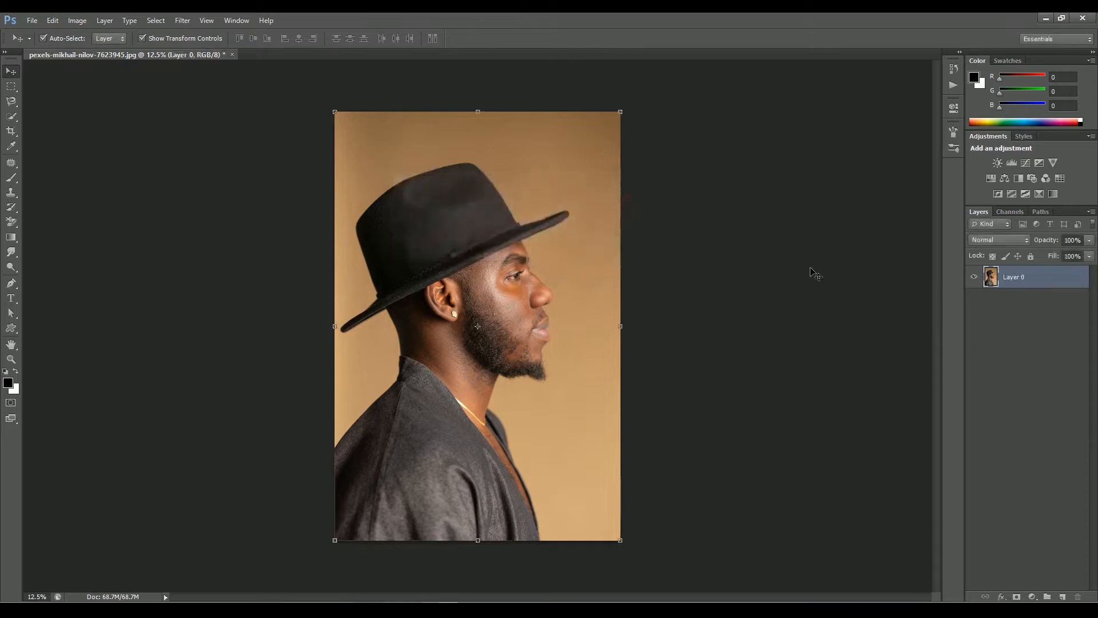
{"action": "mouse_move", "coordinate": [602, 297]}
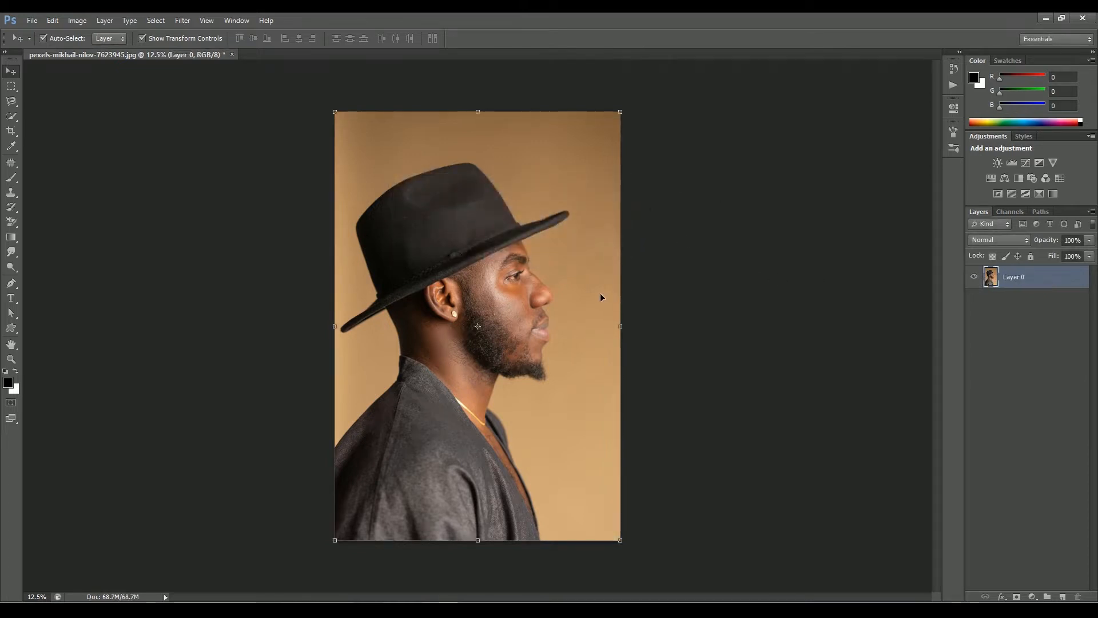
{"action": "left_click", "coordinate": [673, 480]}
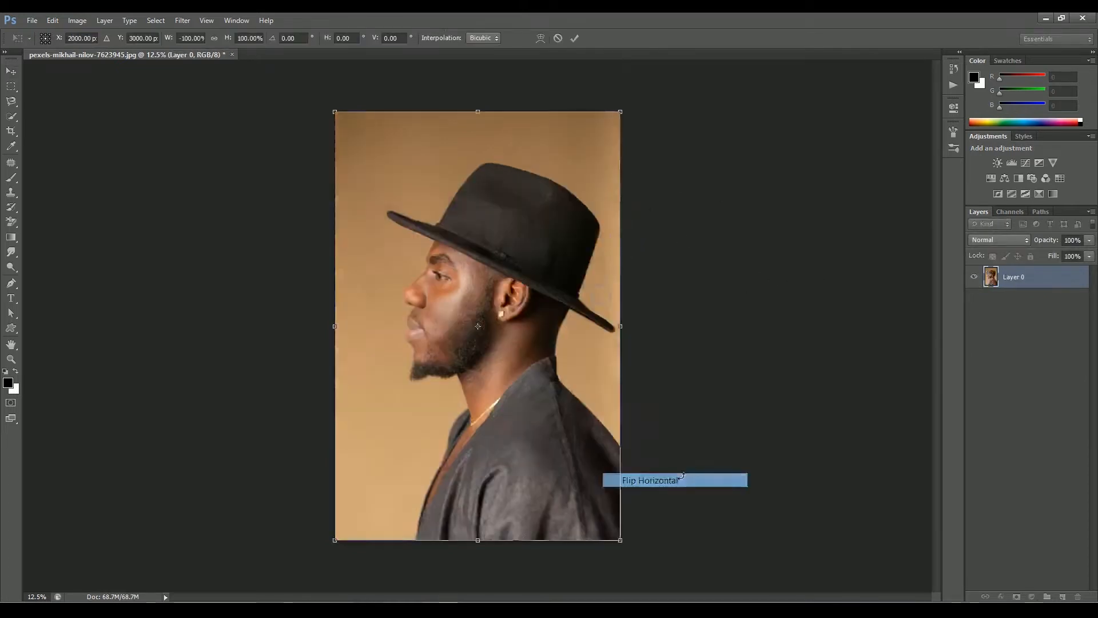
{"action": "left_click", "coordinate": [652, 479]}
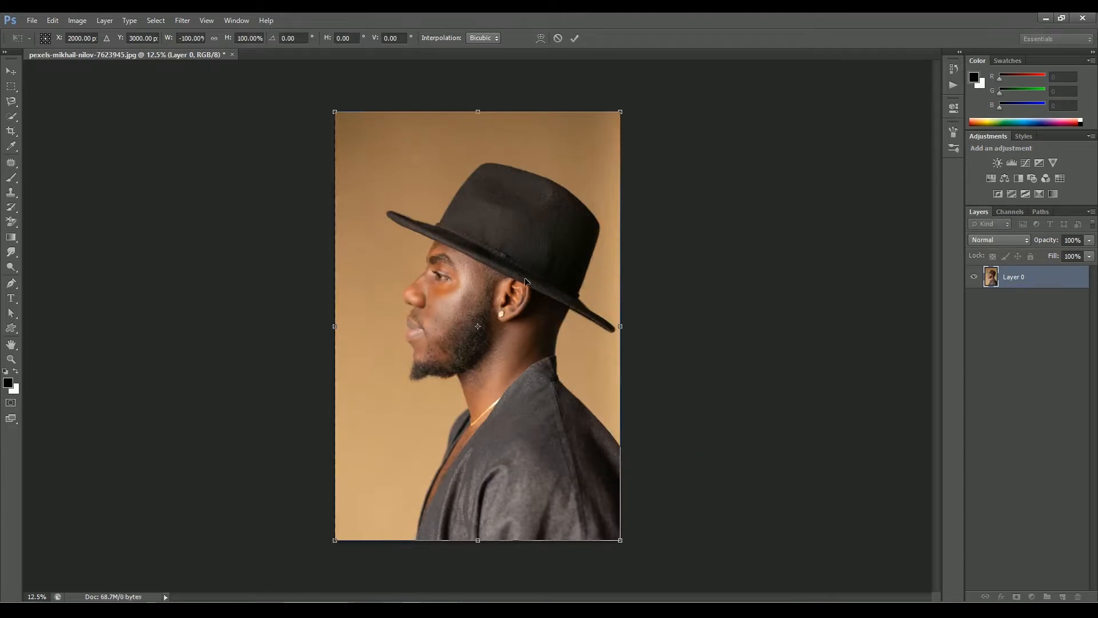
{"action": "left_click", "coordinate": [8, 117]}
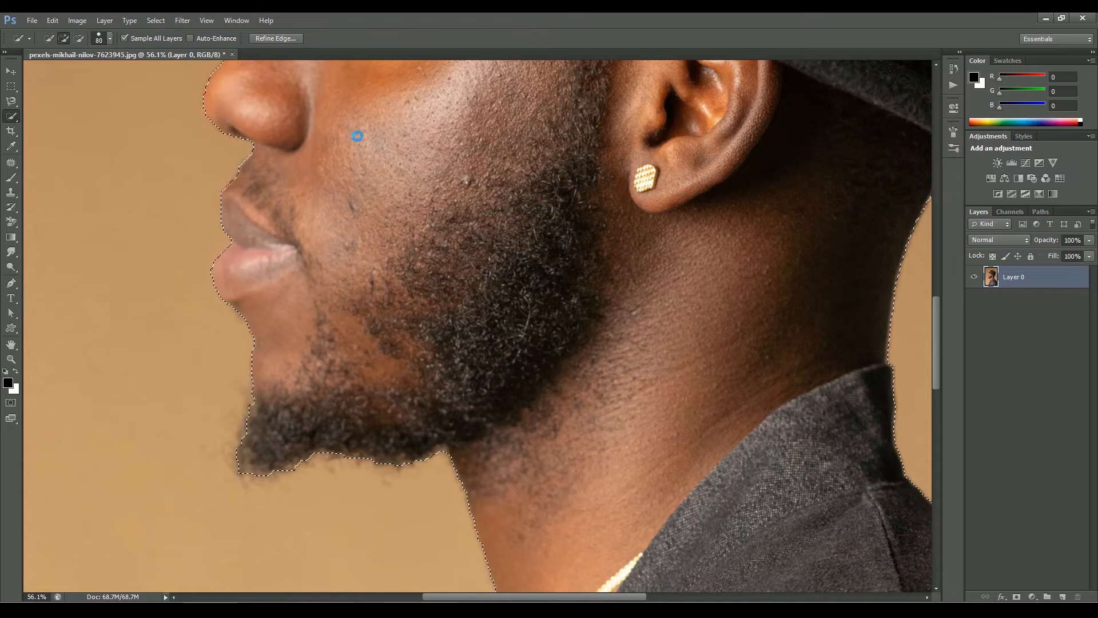
Quick-select the man and refine the selection edge along his beard, accepting the Refine Edge settings.
{"action": "left_click", "coordinate": [276, 39]}
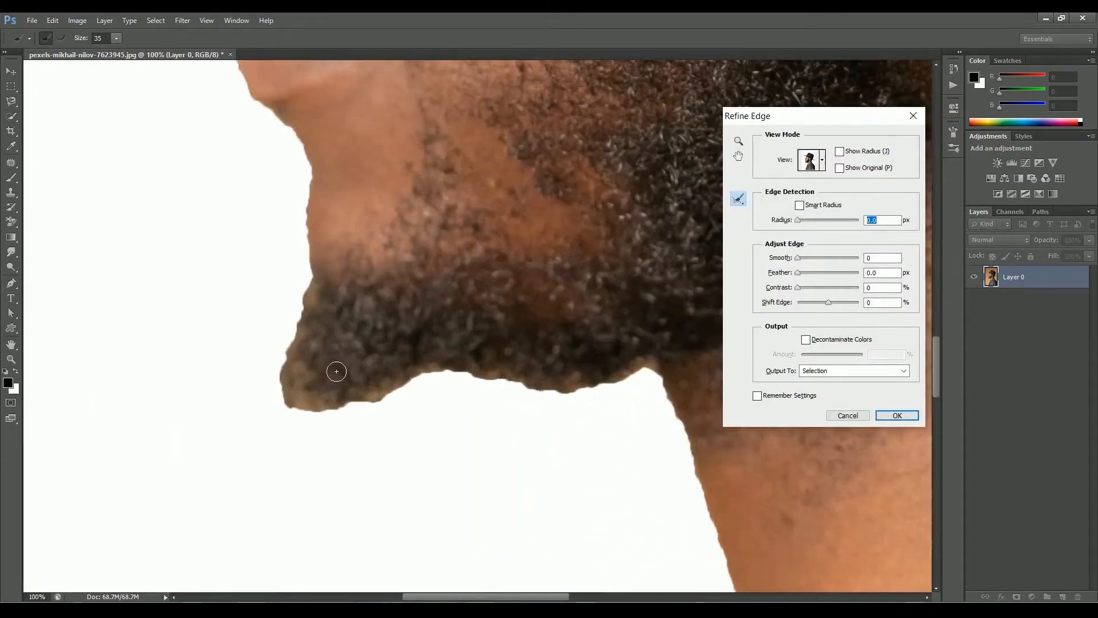
{"action": "left_click_drag", "start_coordinate": [335, 370], "coordinate": [561, 403]}
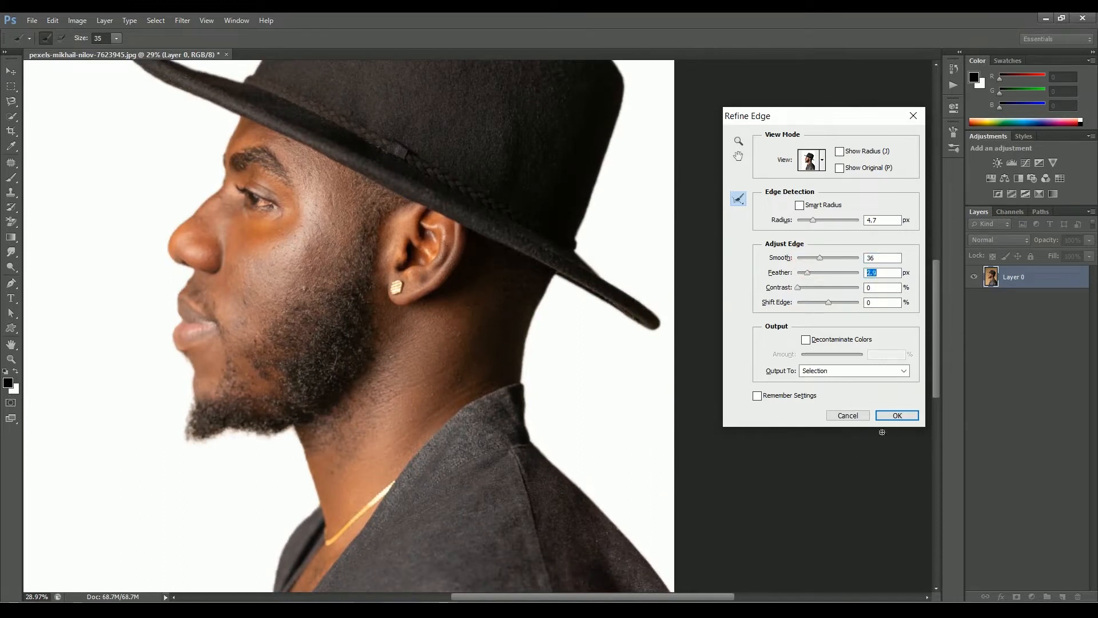
{"action": "left_click", "coordinate": [897, 415]}
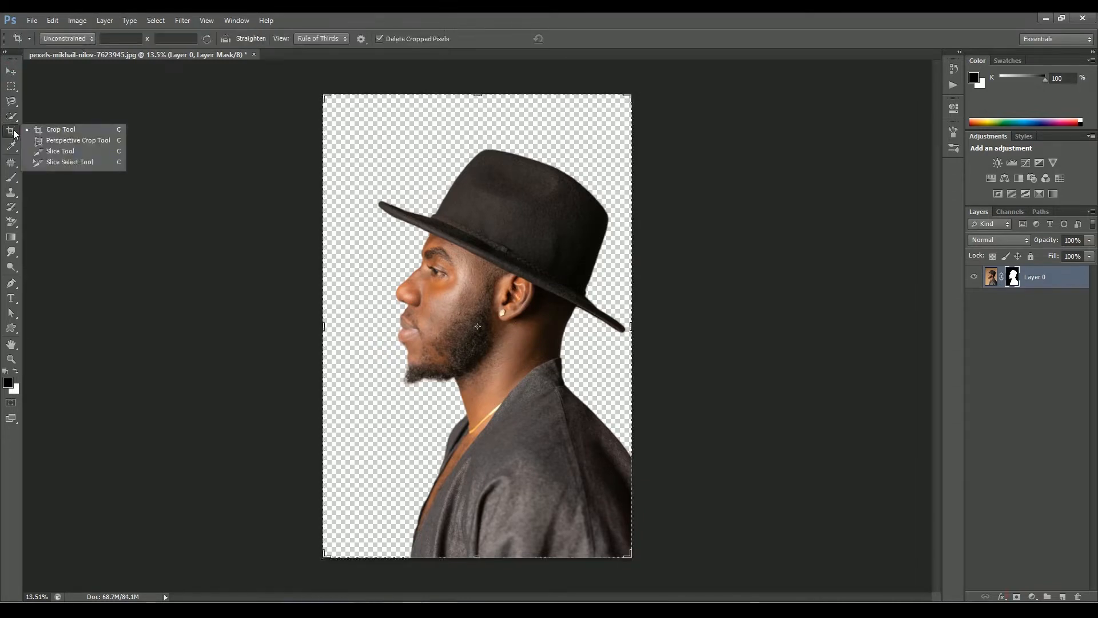
Crop the canvas outward to a square around the cut-out man and apply the layer mask.
{"action": "left_click", "coordinate": [60, 130]}
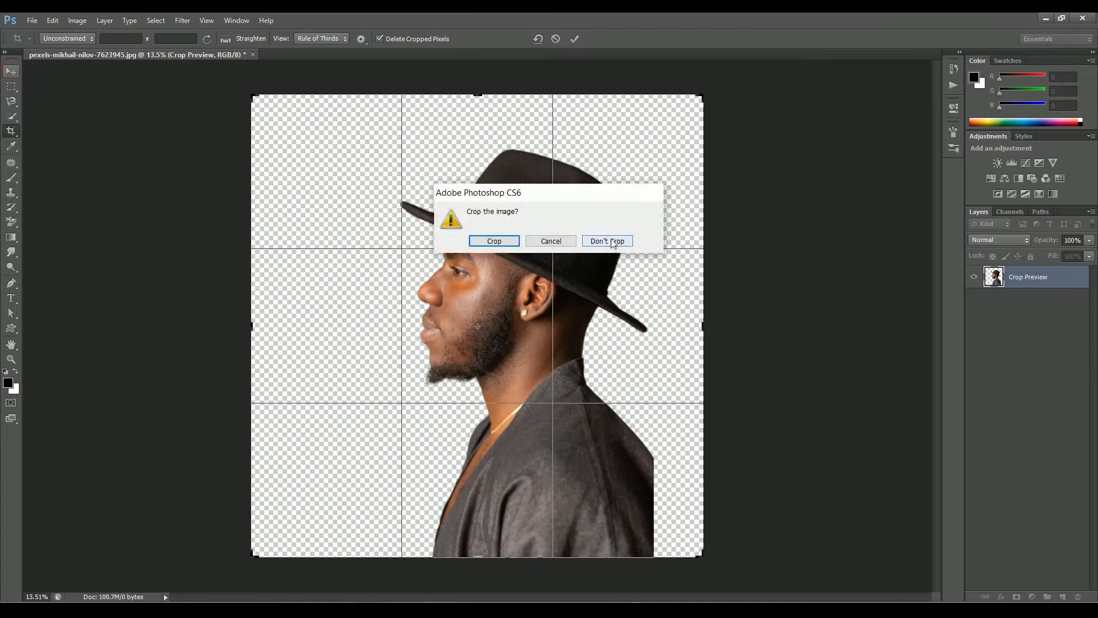
{"action": "left_click", "coordinate": [608, 240]}
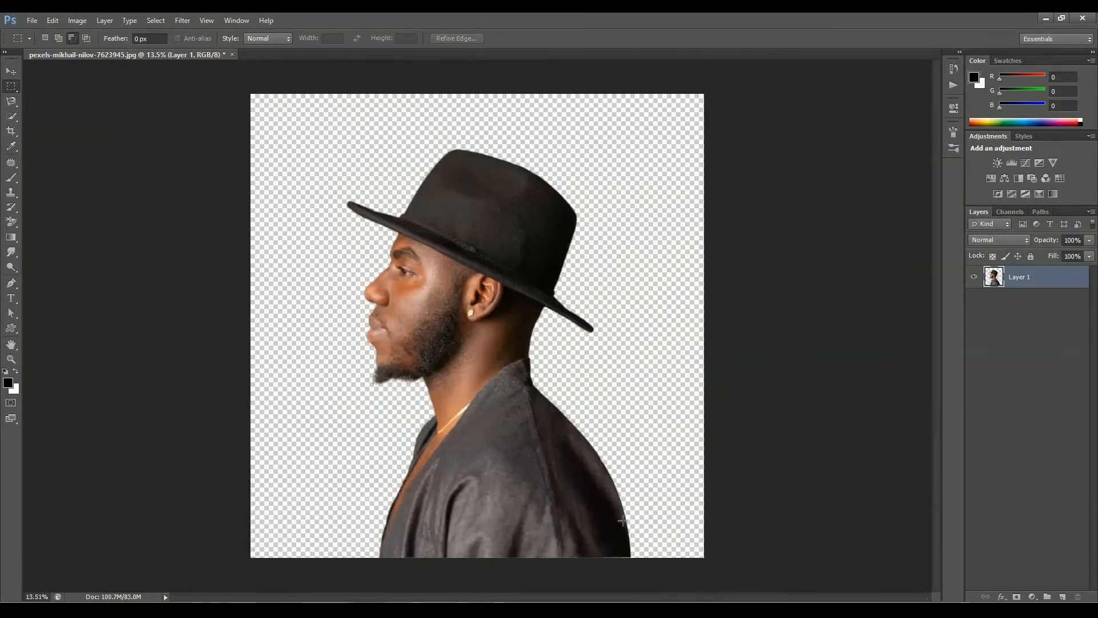
{"action": "left_click", "coordinate": [8, 71]}
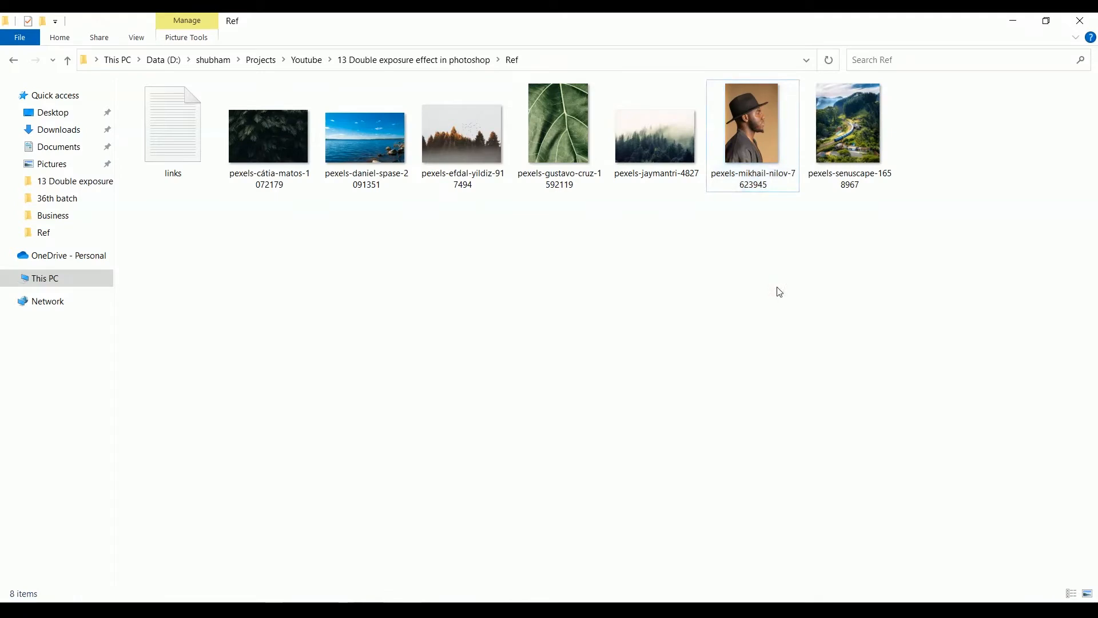
Bring the forest and mountain valley landscape photos from the Ref folder into the composition.
{"action": "double_click", "coordinate": [753, 122]}
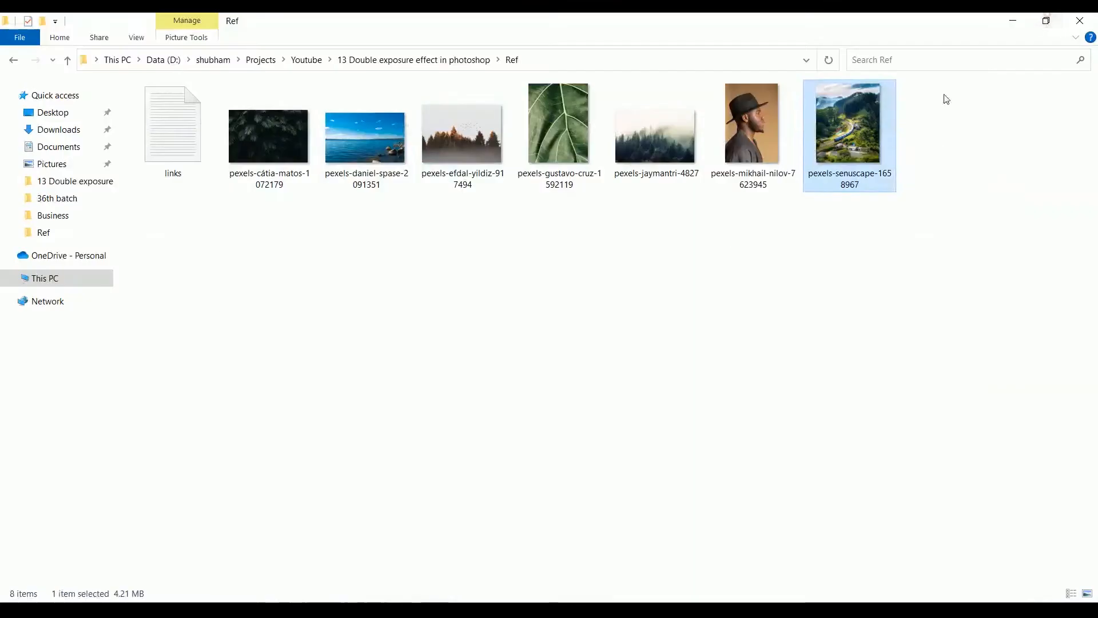
{"action": "left_click", "coordinate": [462, 134]}
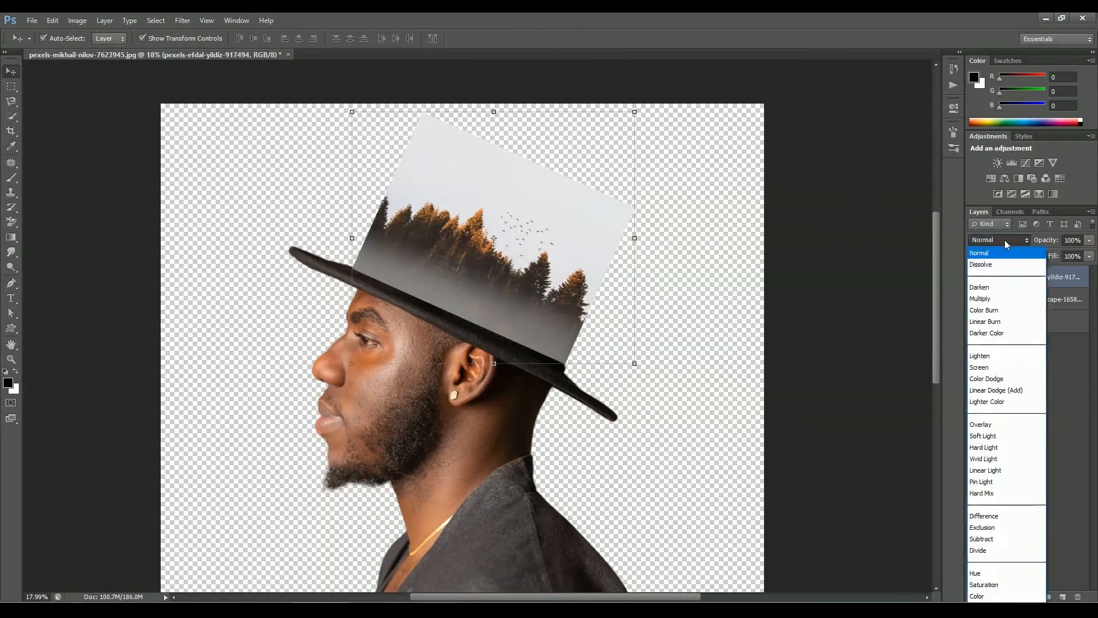
Set the forest layer to Lighten blend and fill a new bottom layer with light grey behind the man.
{"action": "left_click", "coordinate": [979, 355]}
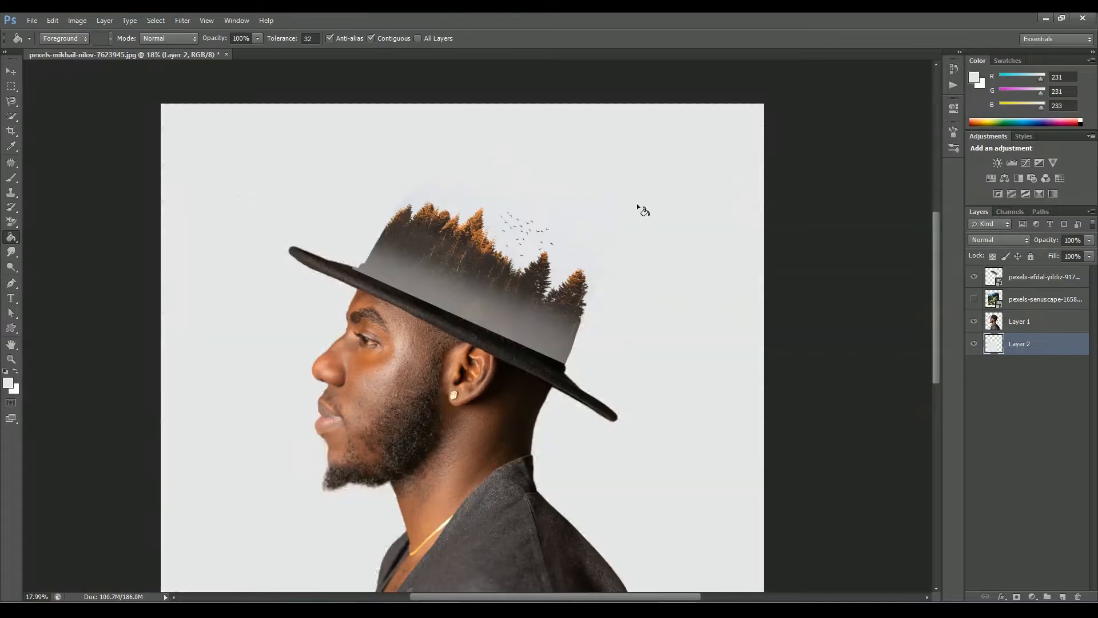
{"action": "left_click", "coordinate": [9, 71]}
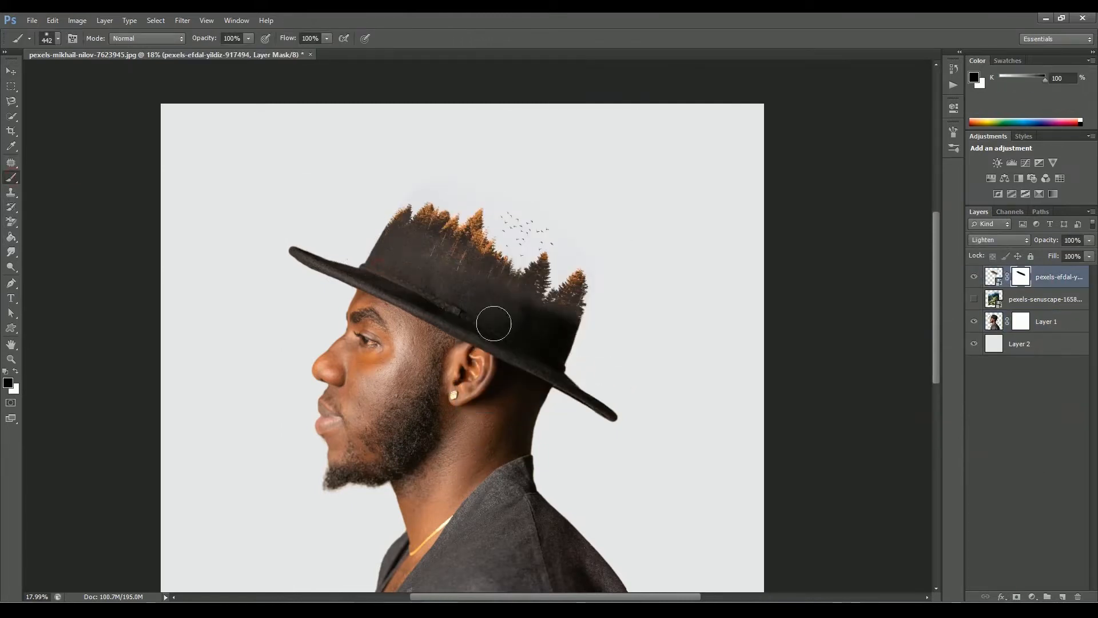
Mask the forest off the hat brim and hide the hat crown so the treetops replace it.
{"action": "left_click_drag", "start_coordinate": [494, 323], "coordinate": [423, 167]}
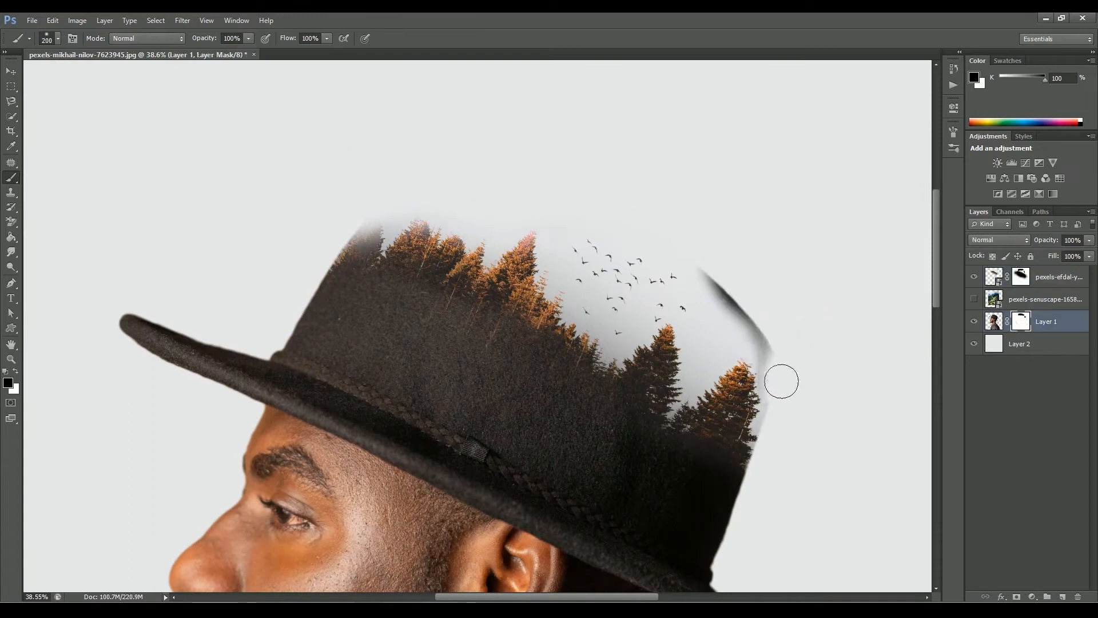
{"action": "left_click_drag", "start_coordinate": [782, 382], "coordinate": [442, 228]}
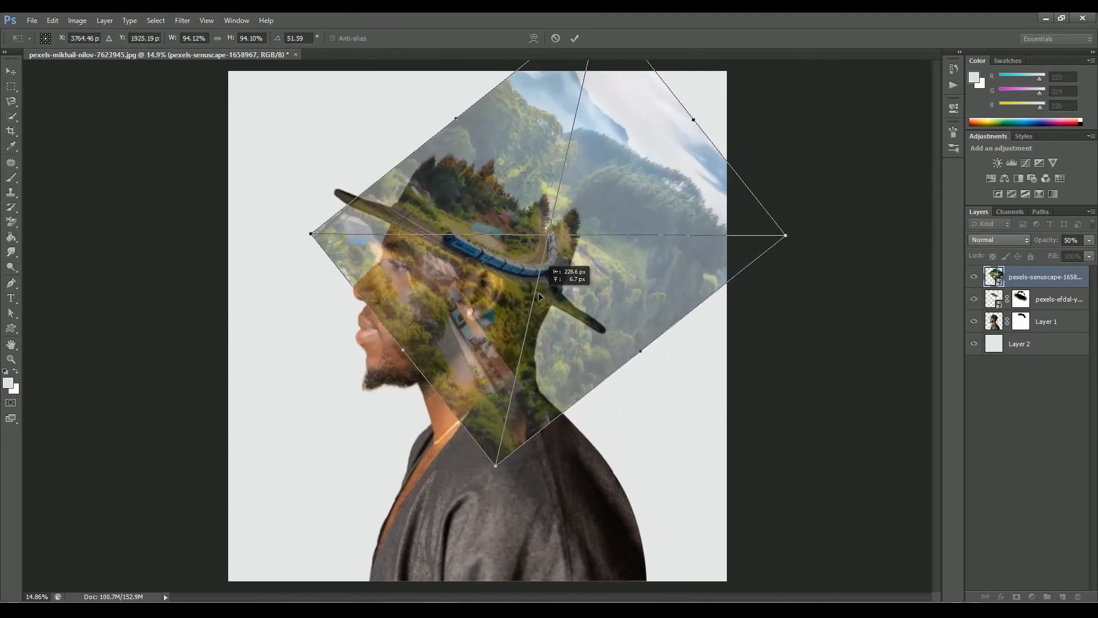
Rotate the semi-transparent valley photo so it runs along the hat brim over the head.
{"action": "left_click_drag", "start_coordinate": [785, 235], "coordinate": [851, 224]}
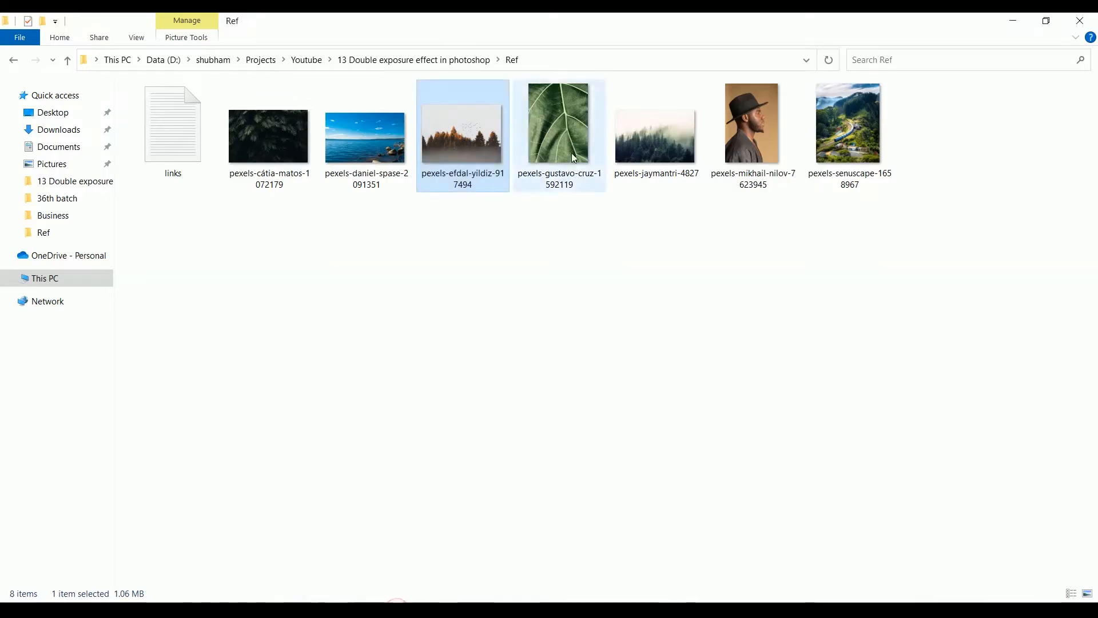
Select the green leaf photo (pexels-gustavo-cruz-1592119) in the Ref folder for the composite.
{"action": "left_click", "coordinate": [559, 124]}
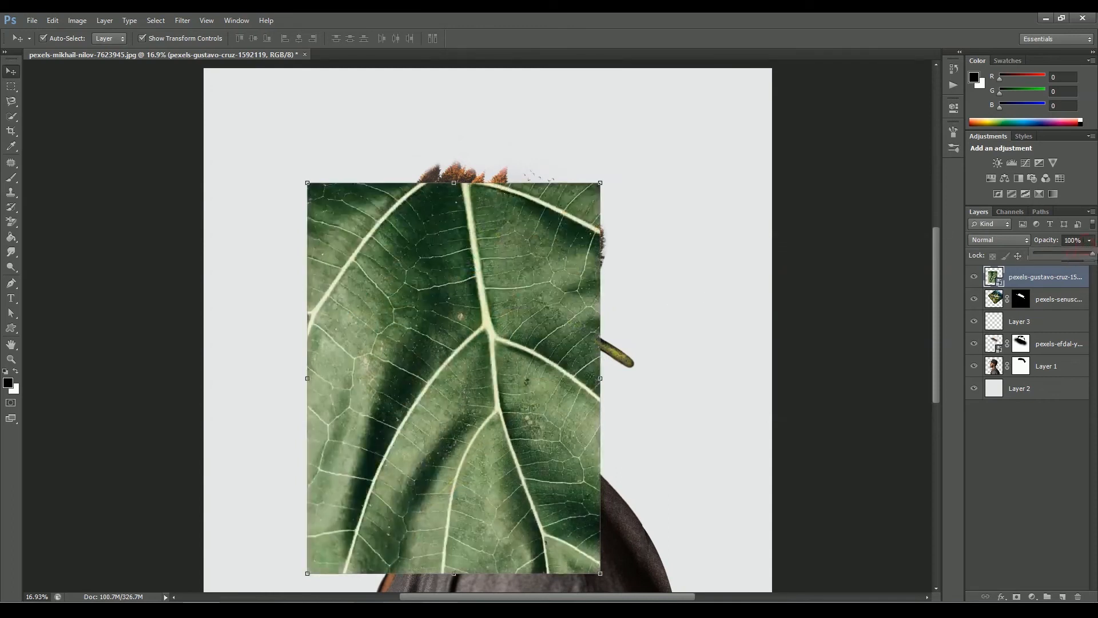
Set the leaf layer's blend mode to Lighten so only its lighter veins show over the man.
{"action": "left_click", "coordinate": [998, 240]}
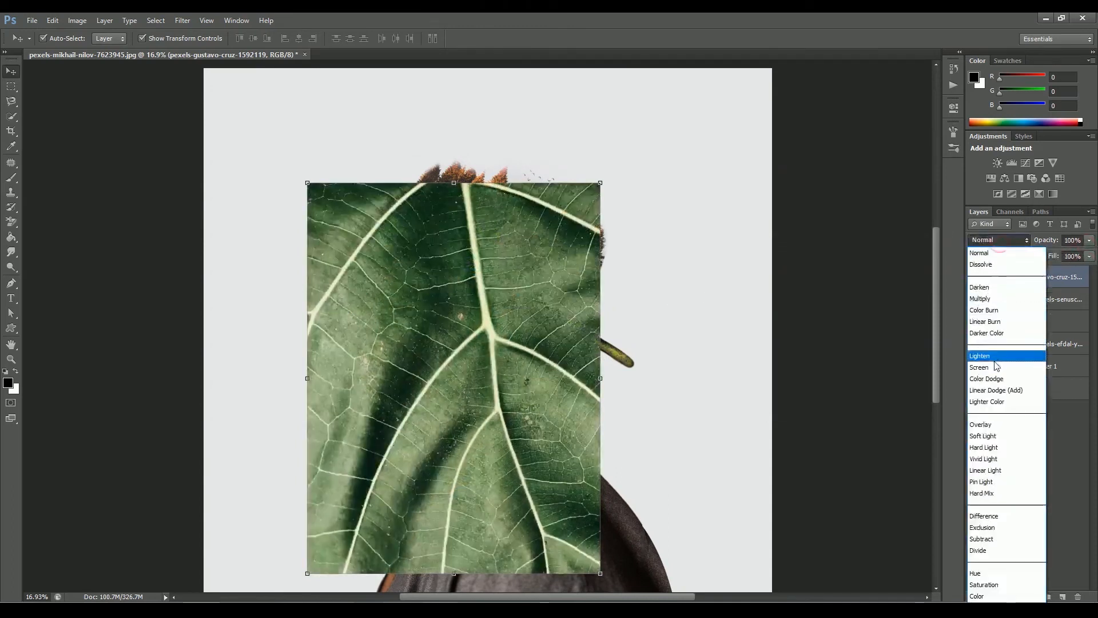
{"action": "left_click", "coordinate": [979, 355]}
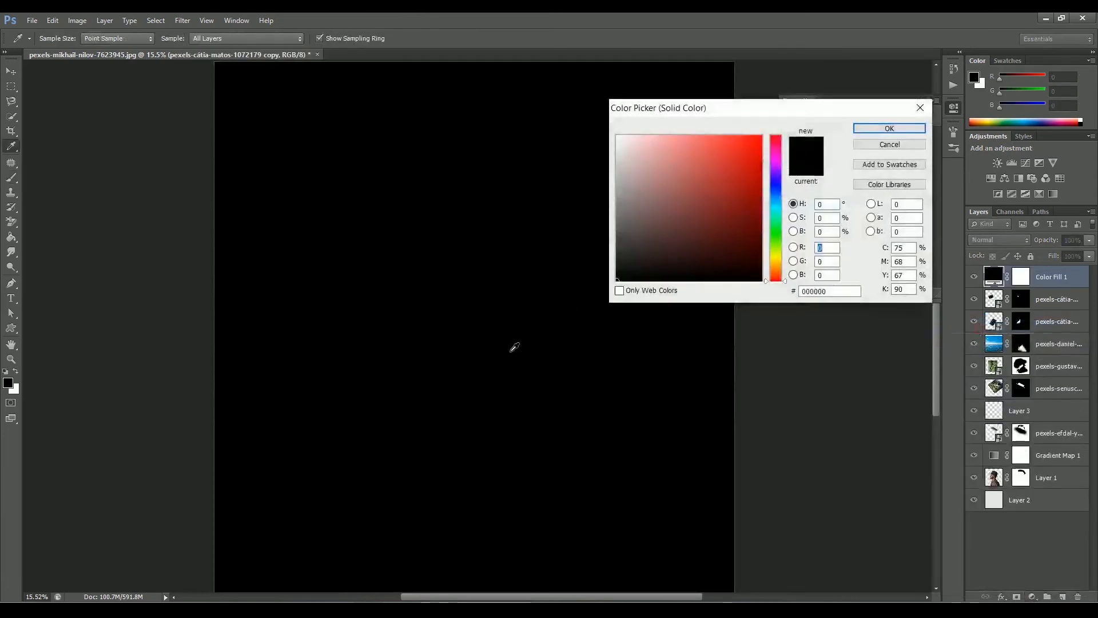
Tint the composite with a green Solid Color fill set to Vivid Light at 30% opacity.
{"action": "left_click", "coordinate": [889, 128]}
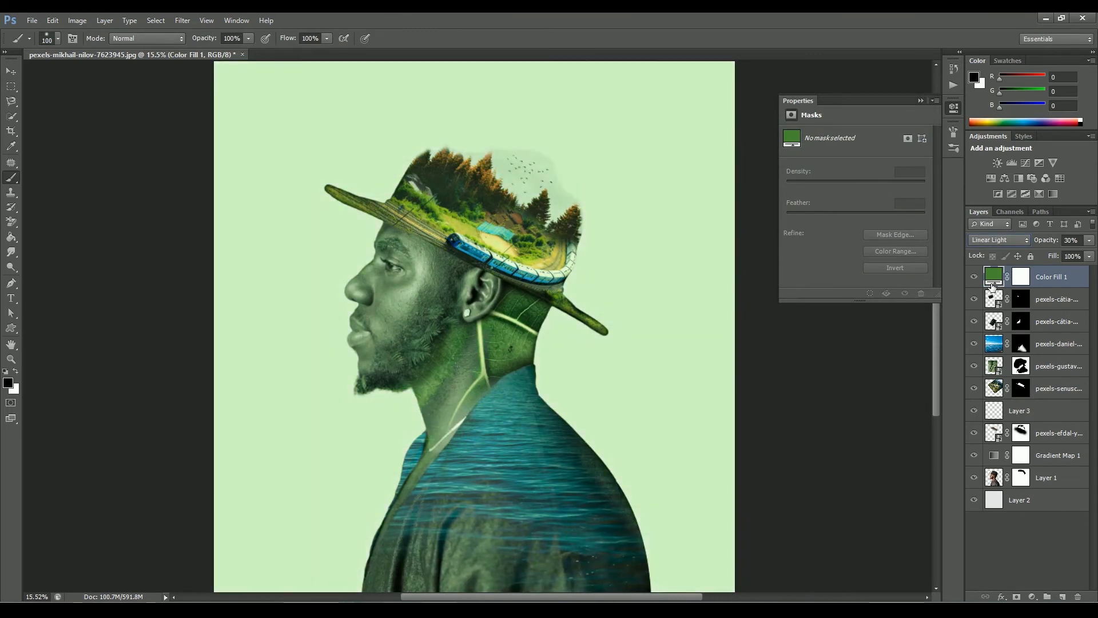
{"action": "left_click", "coordinate": [998, 240]}
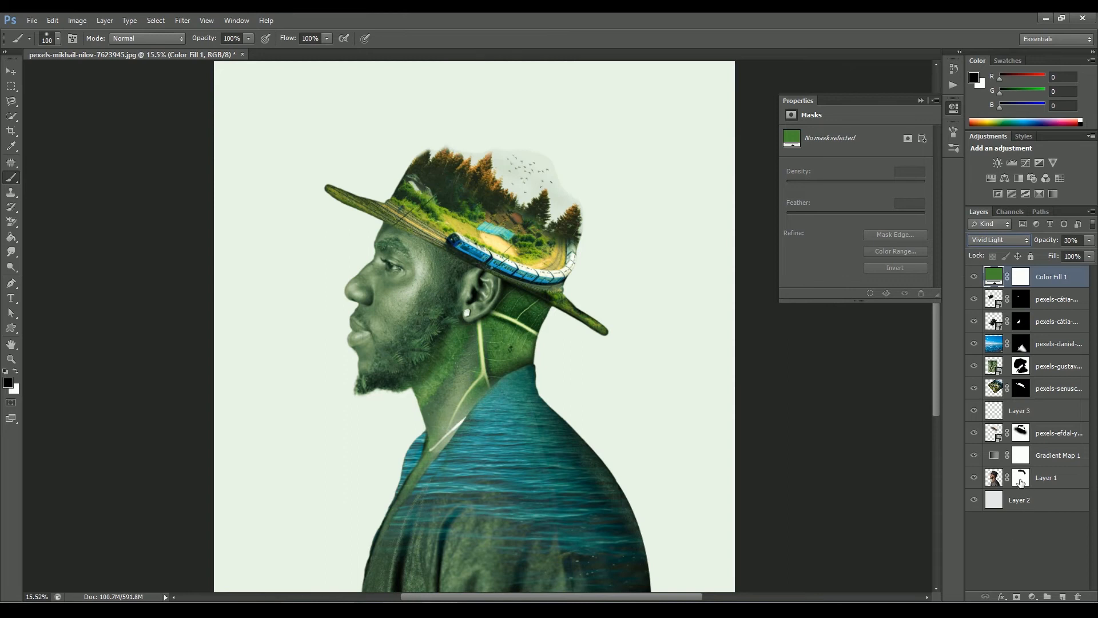
{"action": "left_click", "coordinate": [1021, 478]}
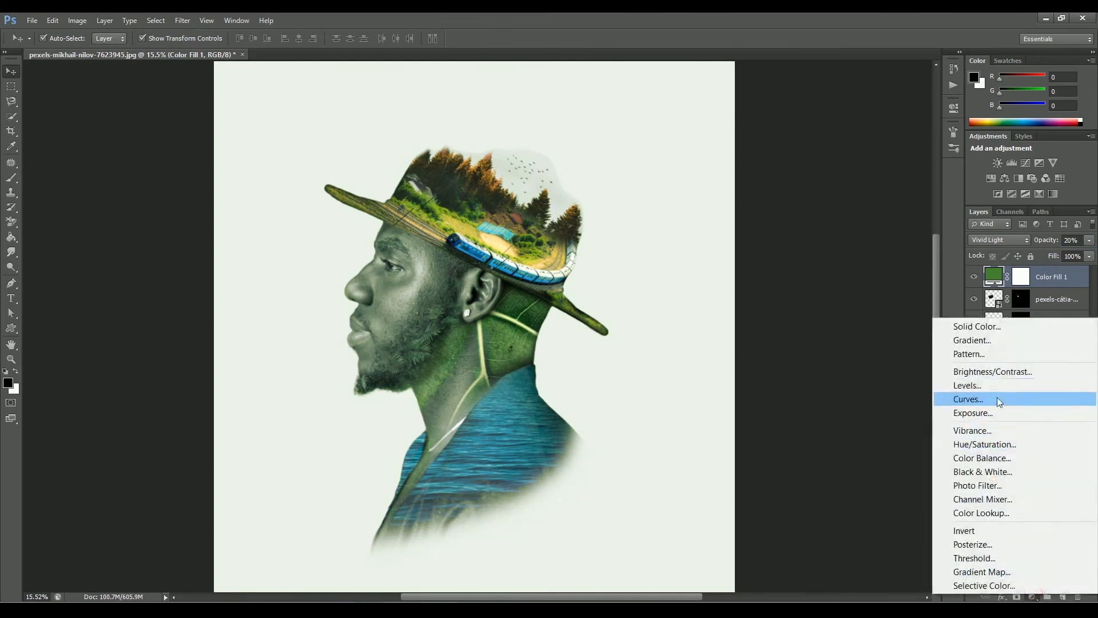
Brighten to a white background with a Curves layer and enter Full Screen mode.
{"action": "left_click", "coordinate": [968, 399]}
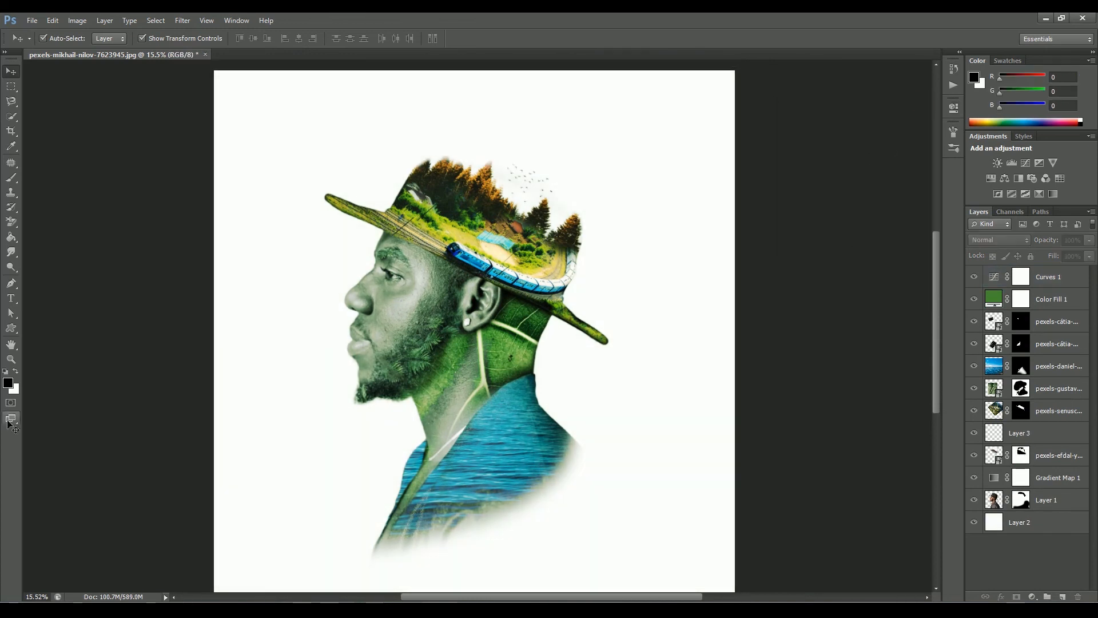
{"action": "left_click", "coordinate": [10, 418]}
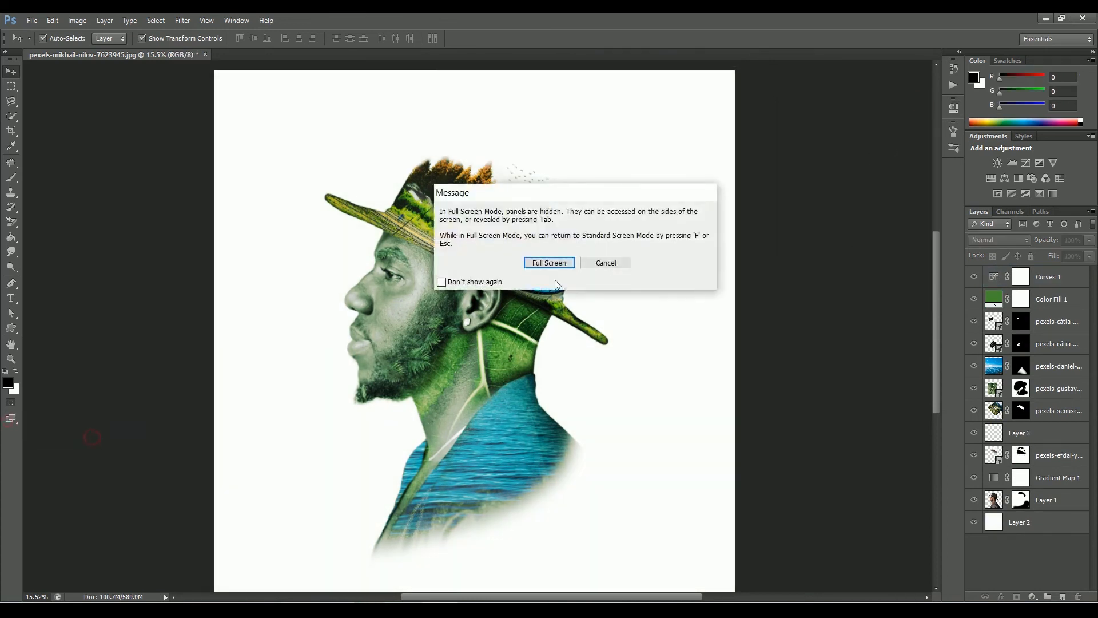